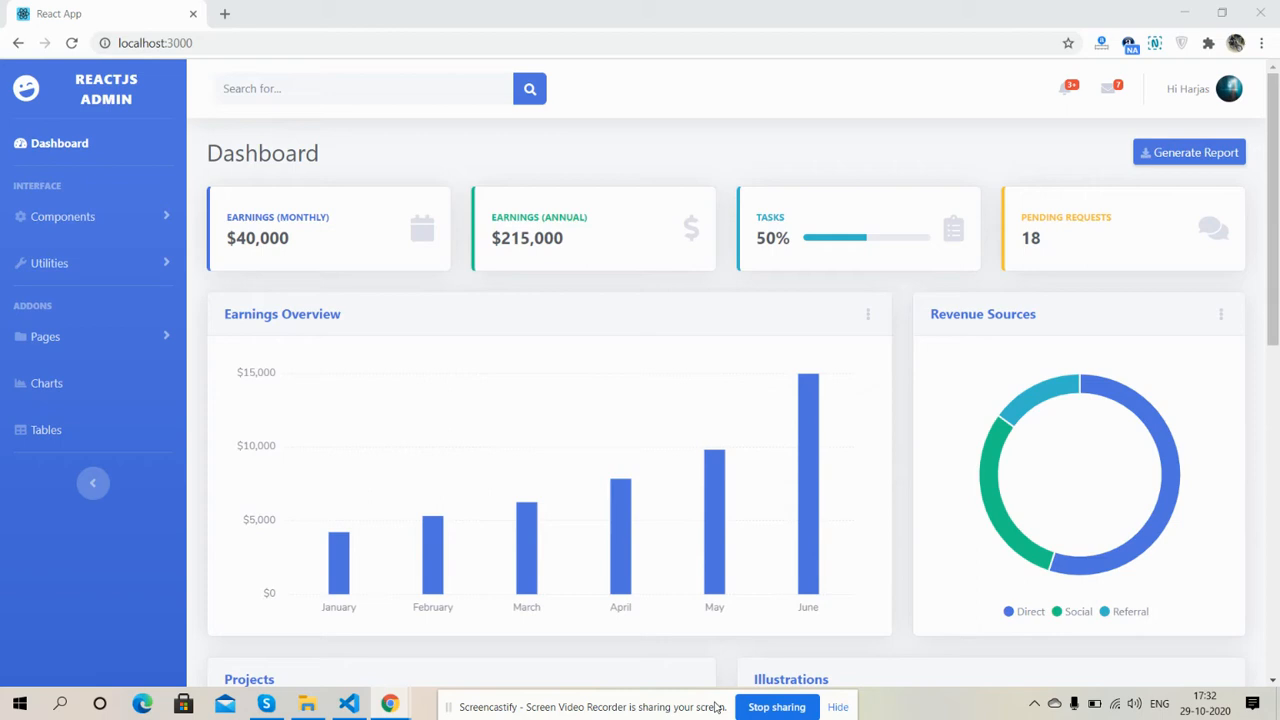
pyautogui.moveTo(140, 167)
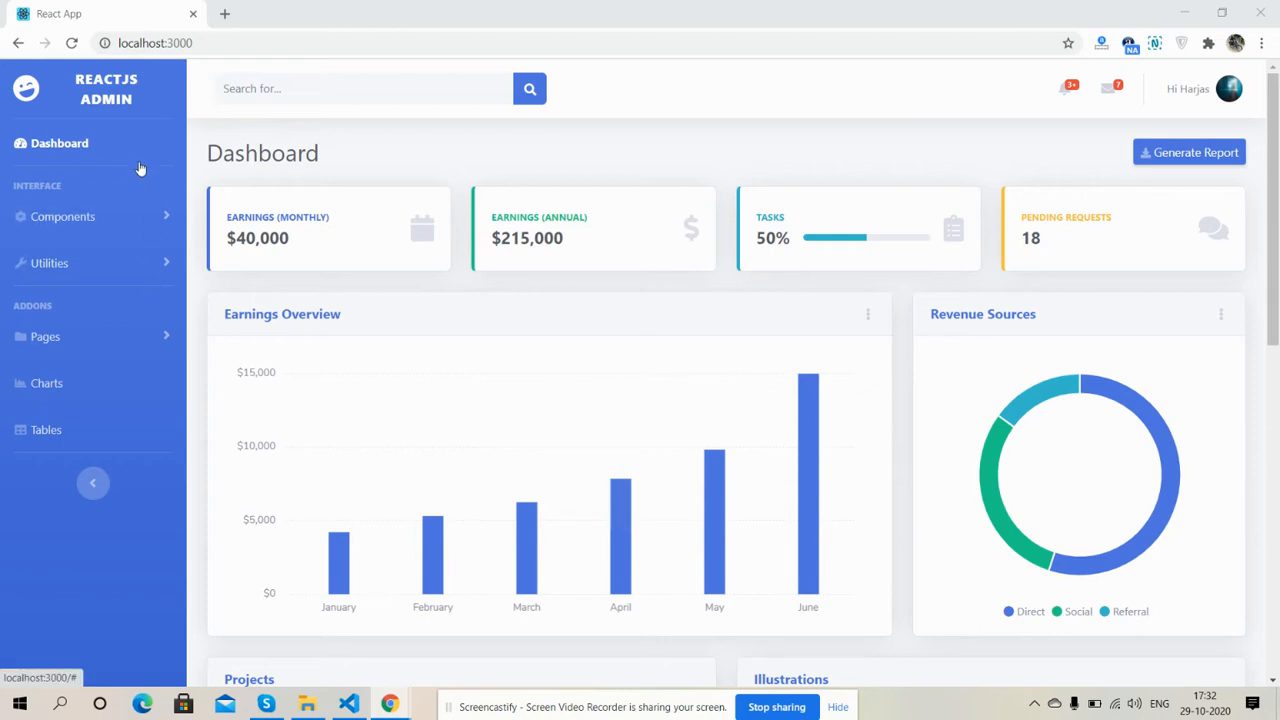
# Step: Show and hide the components submenu, then collapse and re-expand the sidebar
pyautogui.click(63, 216)
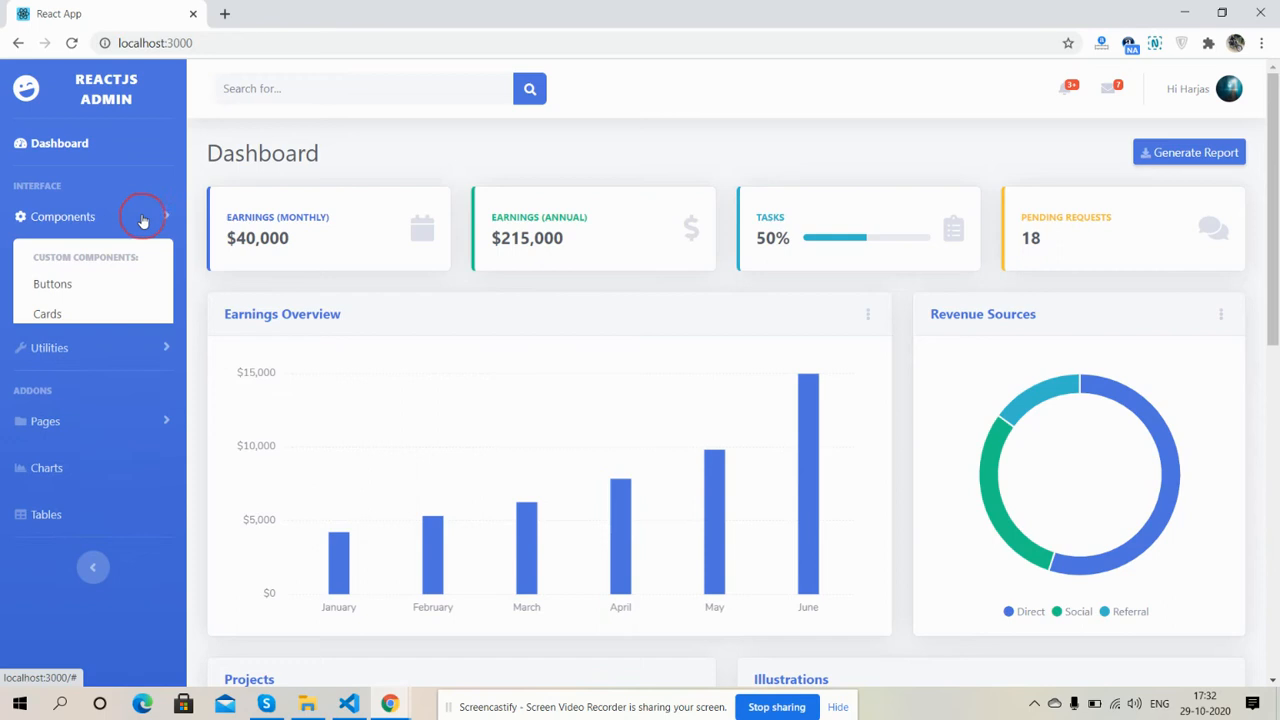
pyautogui.click(63, 216)
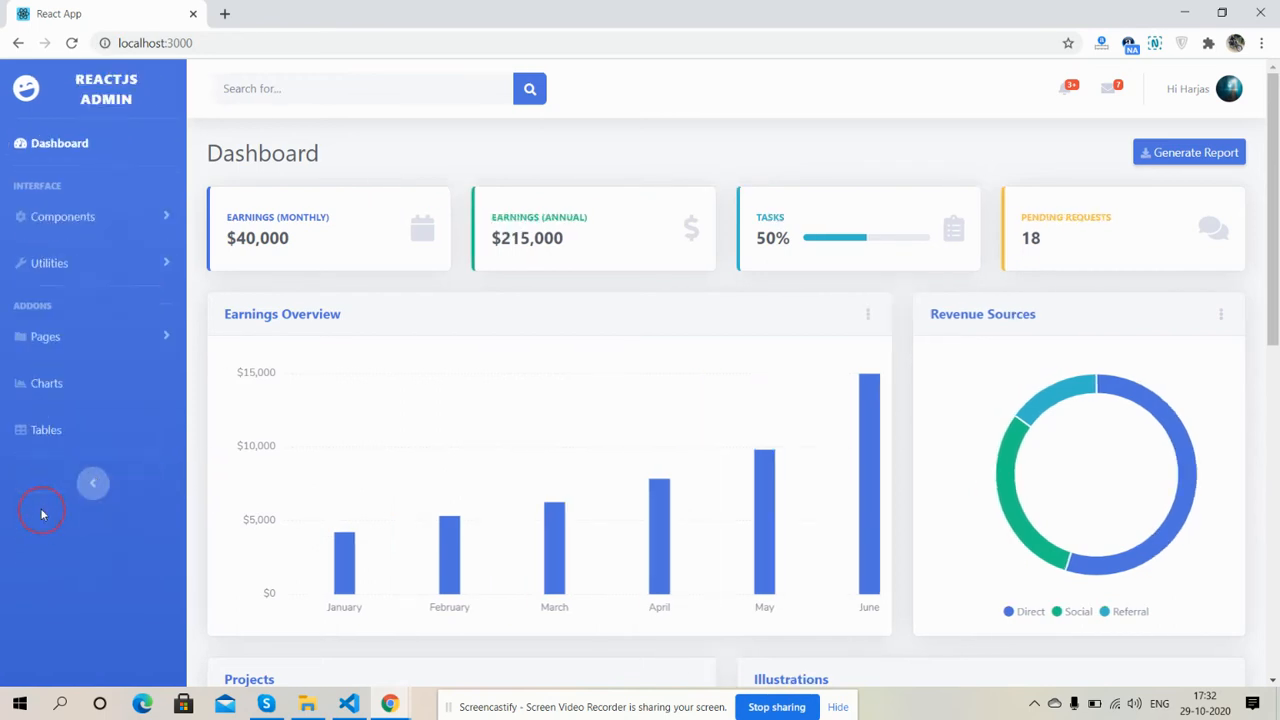
pyautogui.click(93, 483)
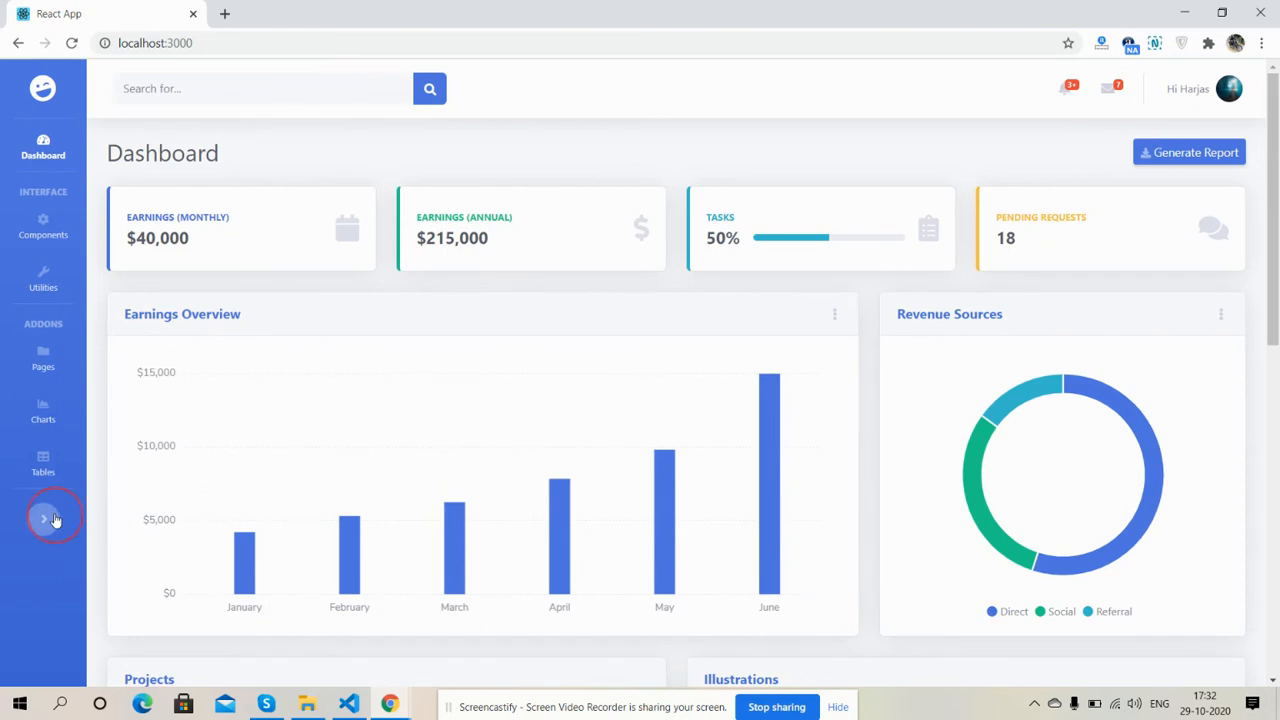
pyautogui.click(43, 516)
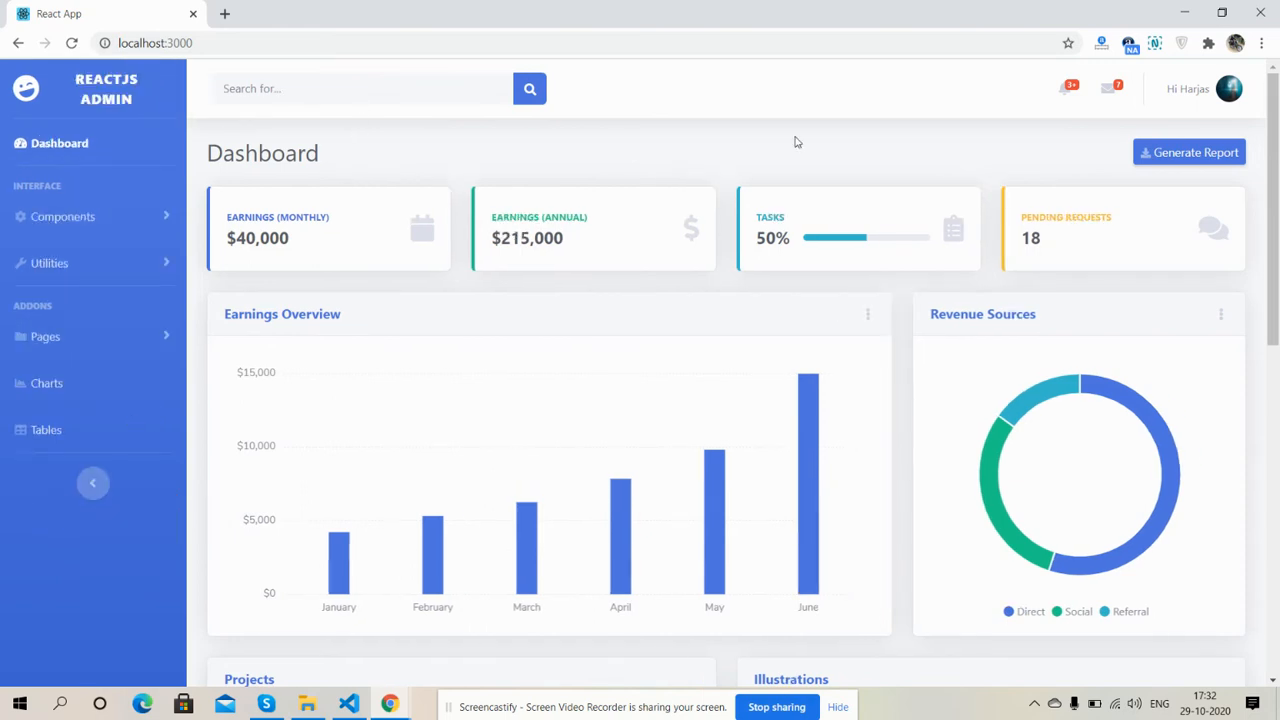
# Step: Preview the alerts, messages and user account dropdowns, then confirm logging out
pyautogui.click(1063, 88)
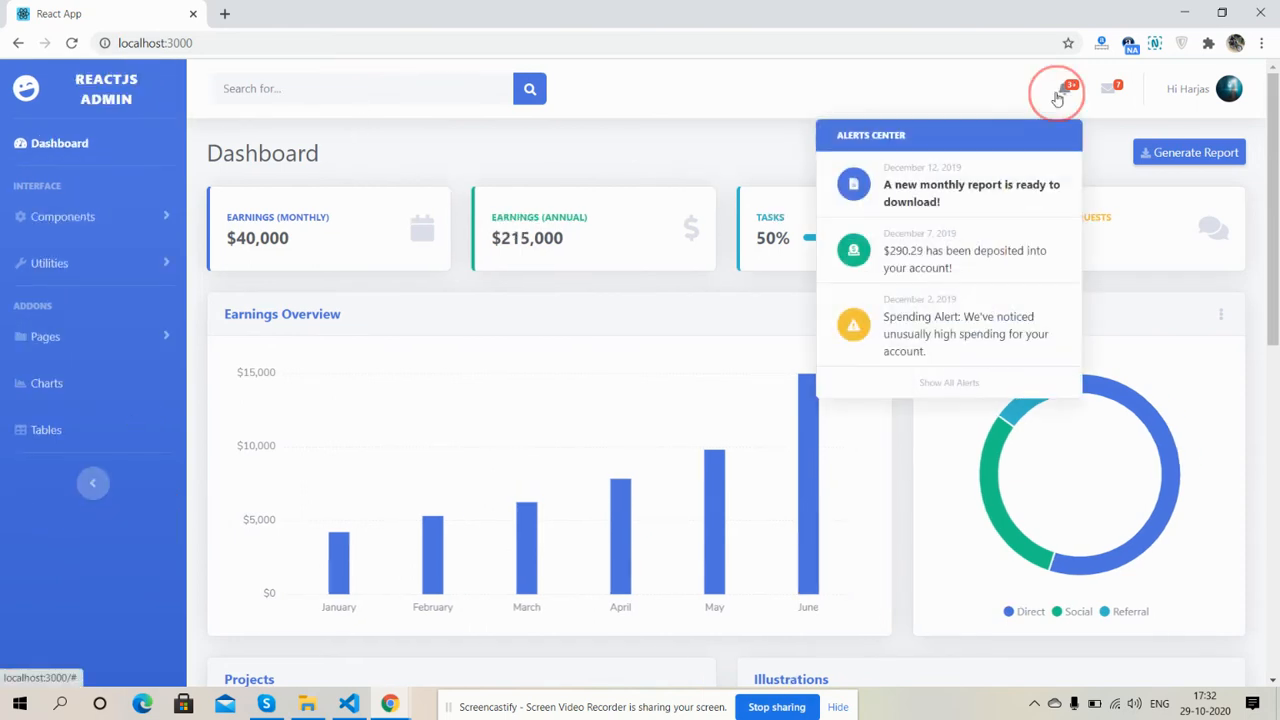
pyautogui.click(1110, 88)
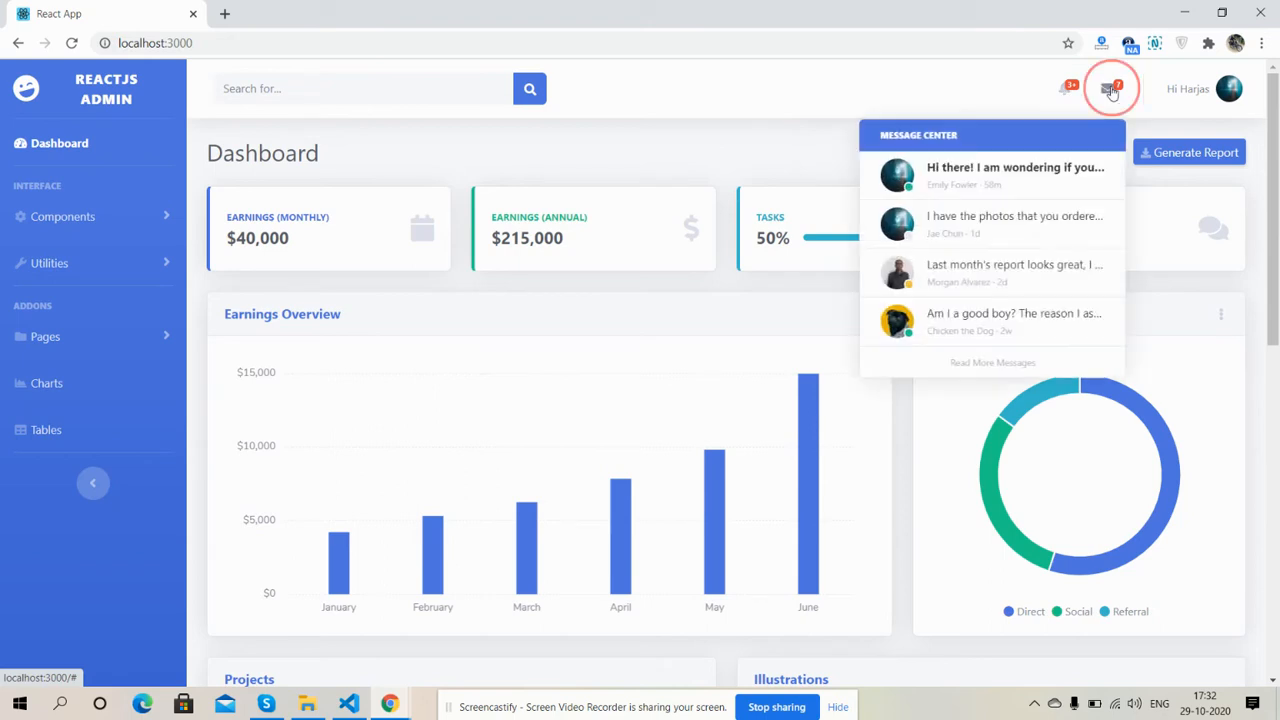
pyautogui.click(1230, 88)
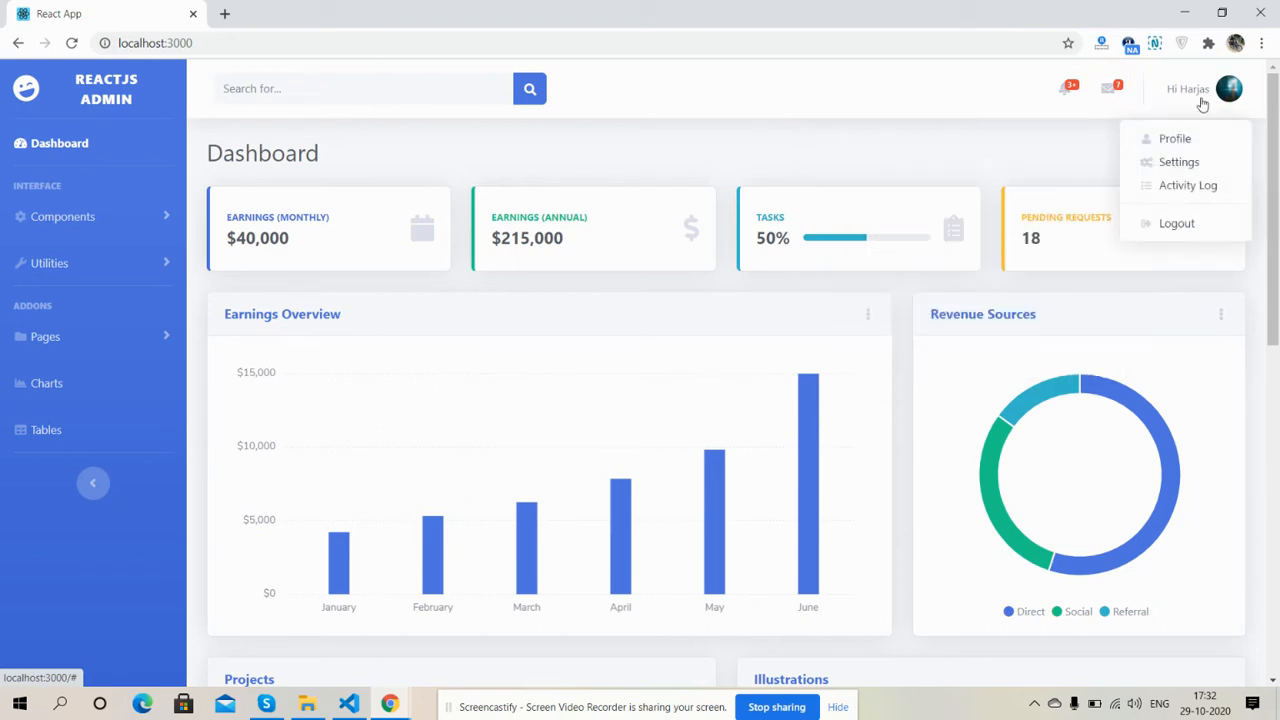
pyautogui.moveTo(1177, 223)
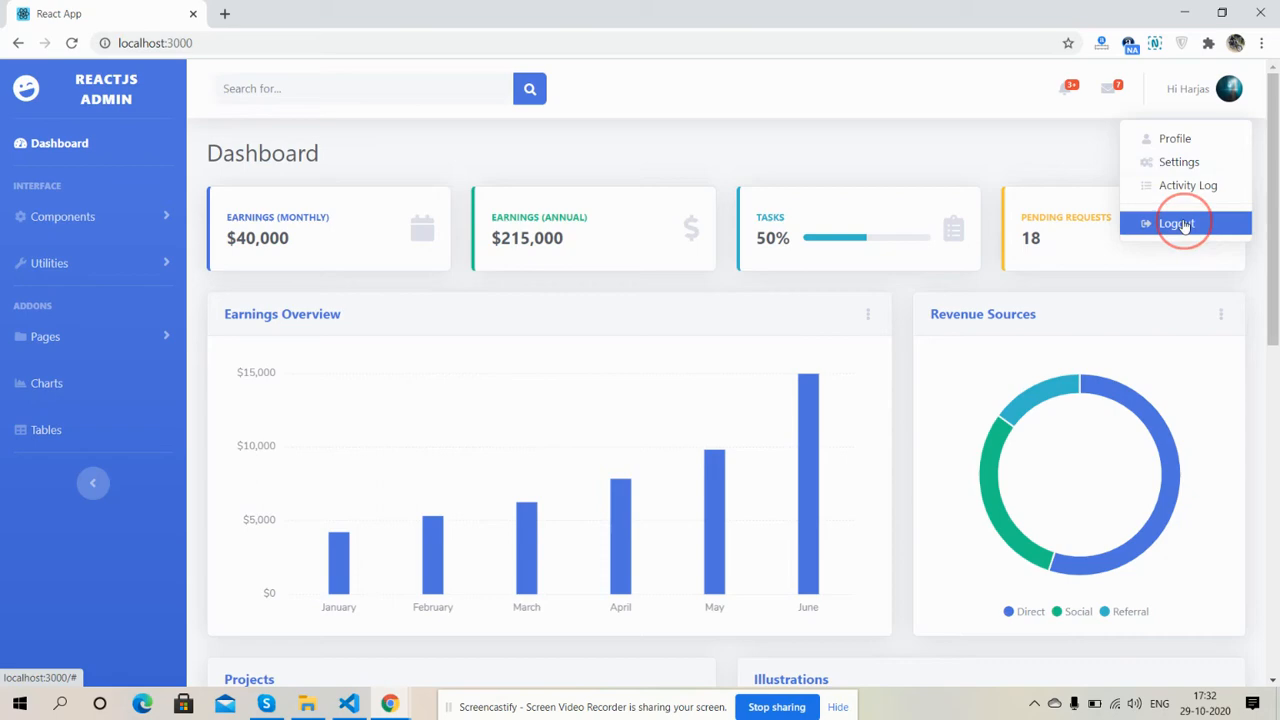
pyautogui.click(1177, 223)
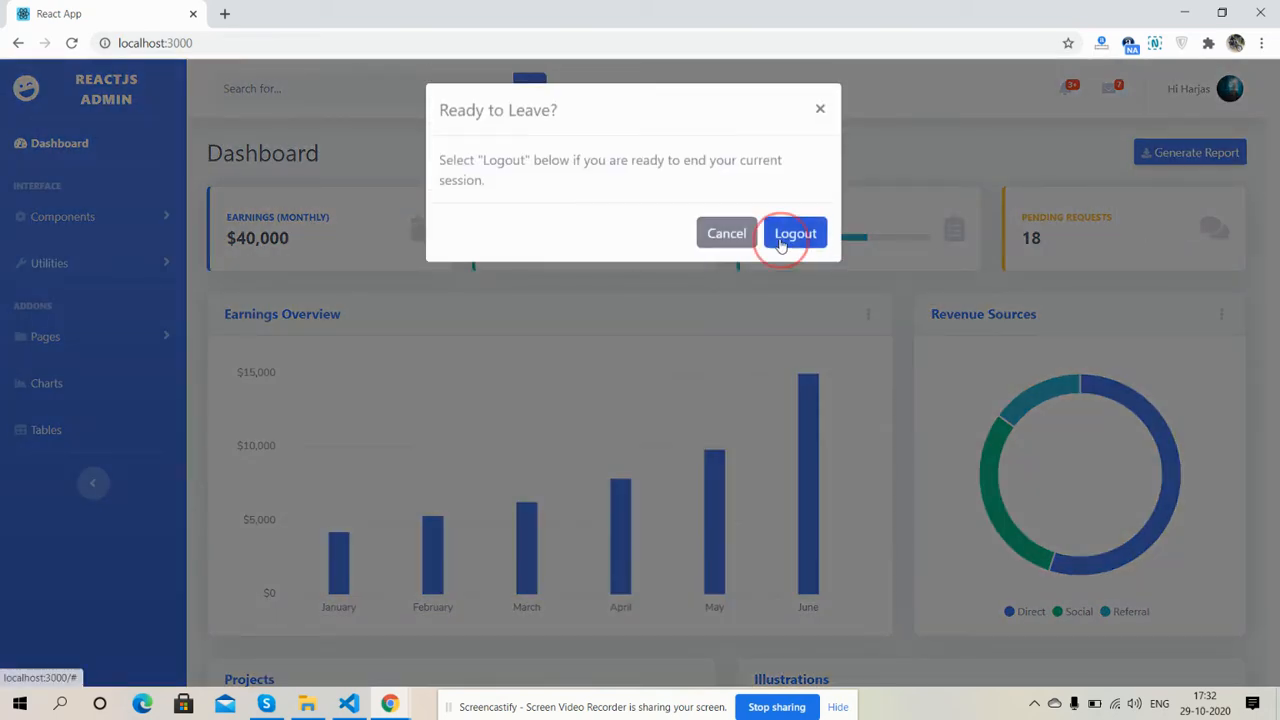
pyautogui.click(726, 233)
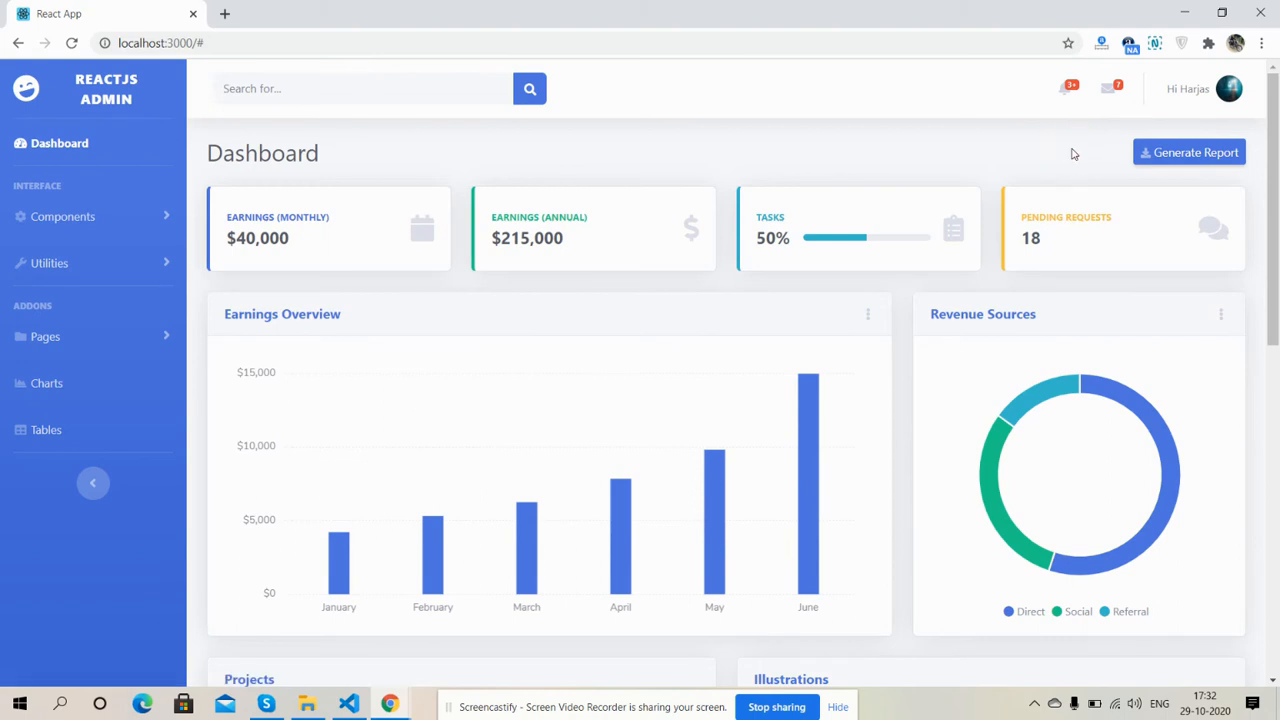
# Step: Scroll down through the dashboard sections
pyautogui.scroll(-3)
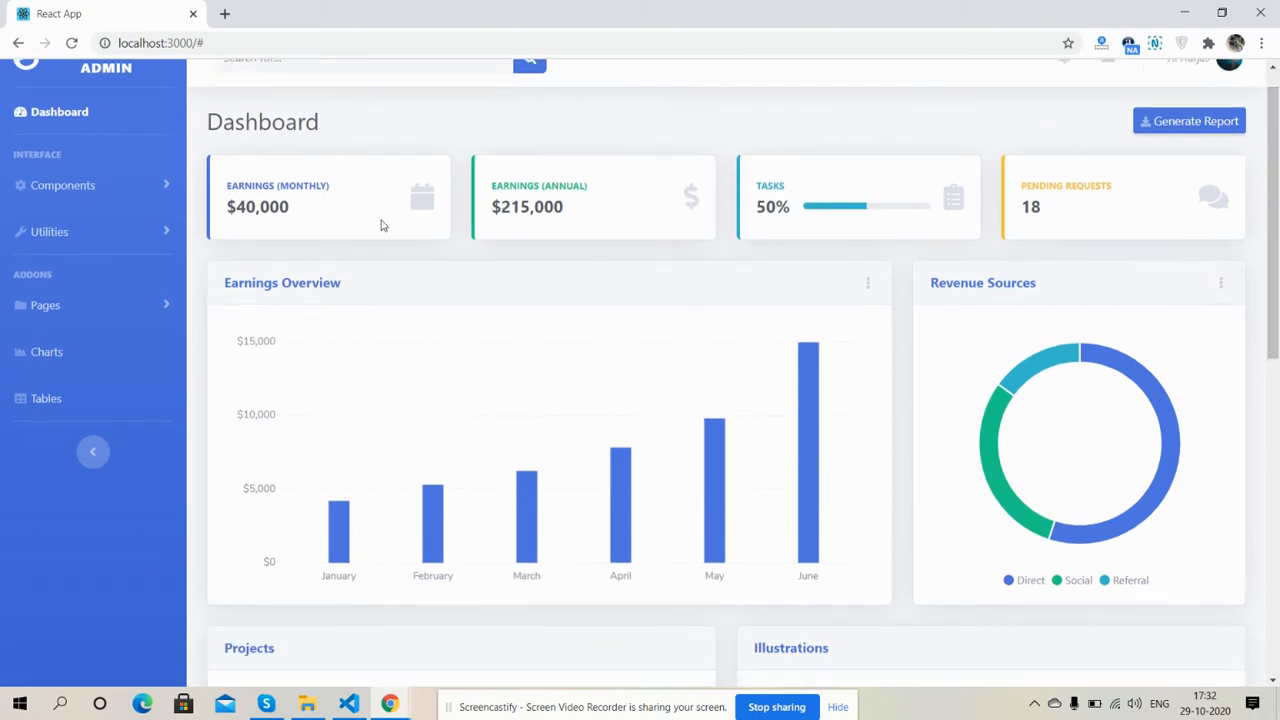
pyautogui.scroll(-3)
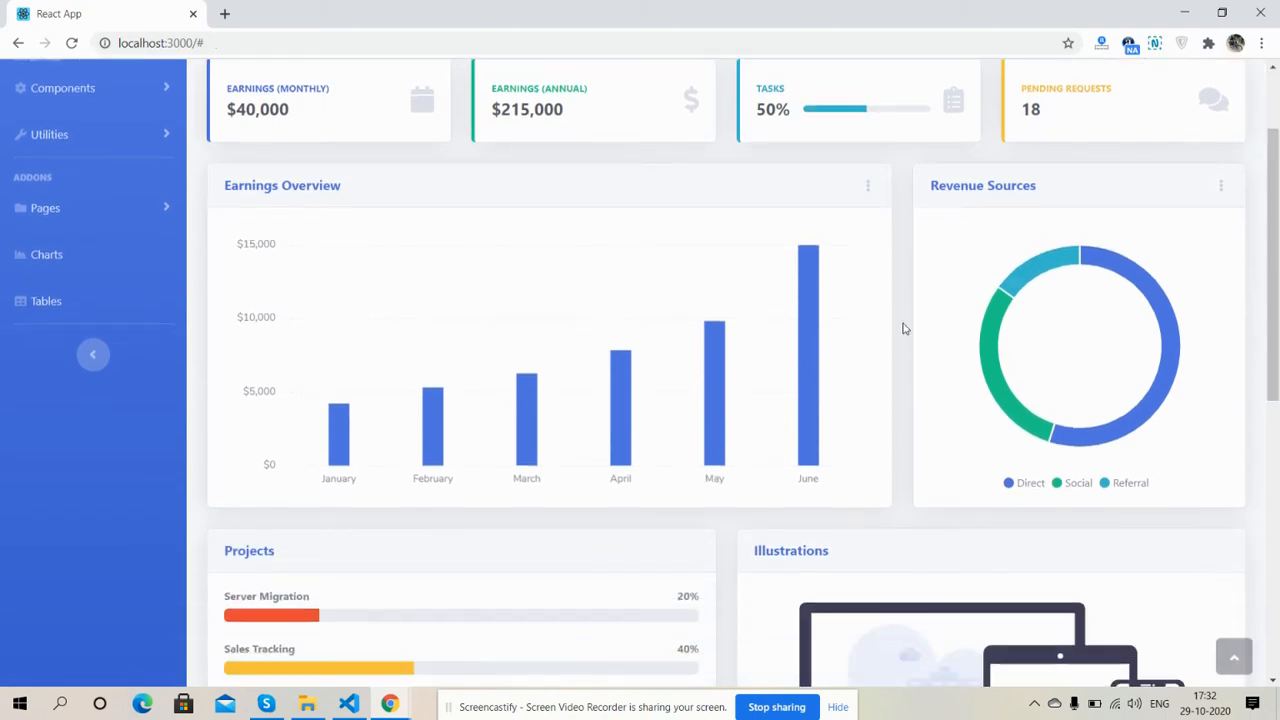
pyautogui.moveTo(620, 400)
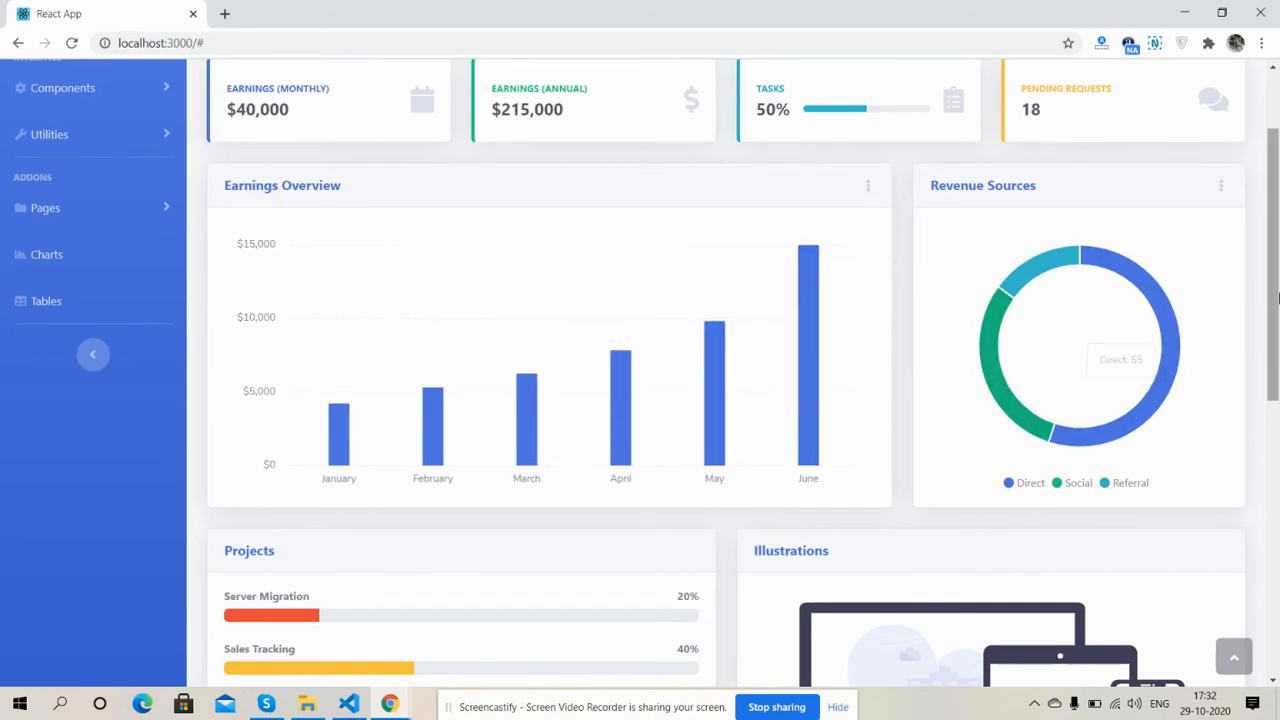
pyautogui.scroll(-3)
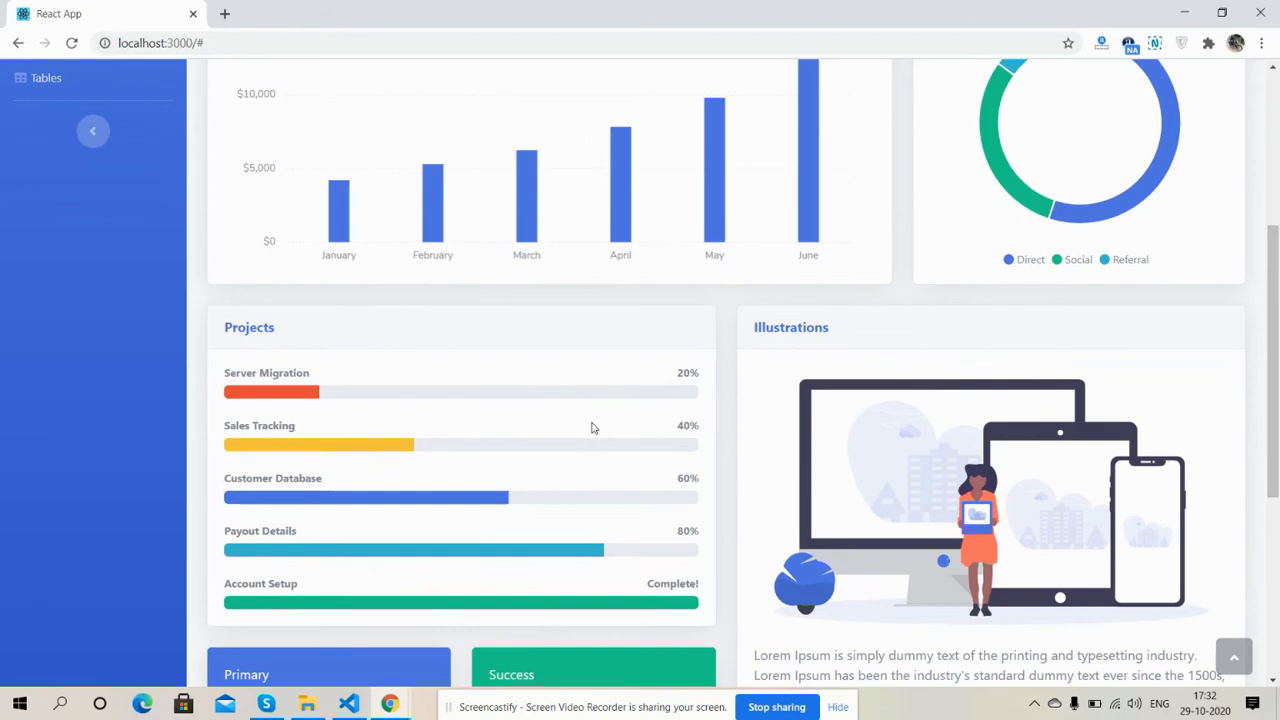
pyautogui.moveTo(1146, 340)
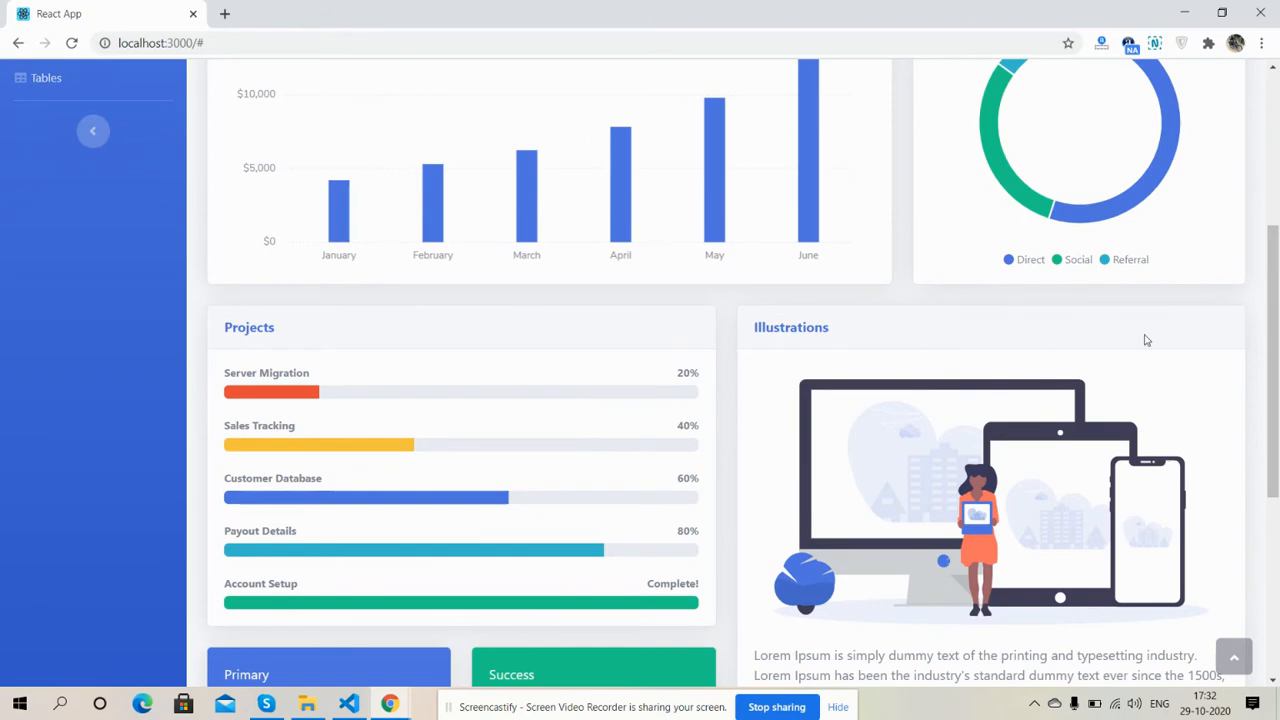
pyautogui.scroll(-3)
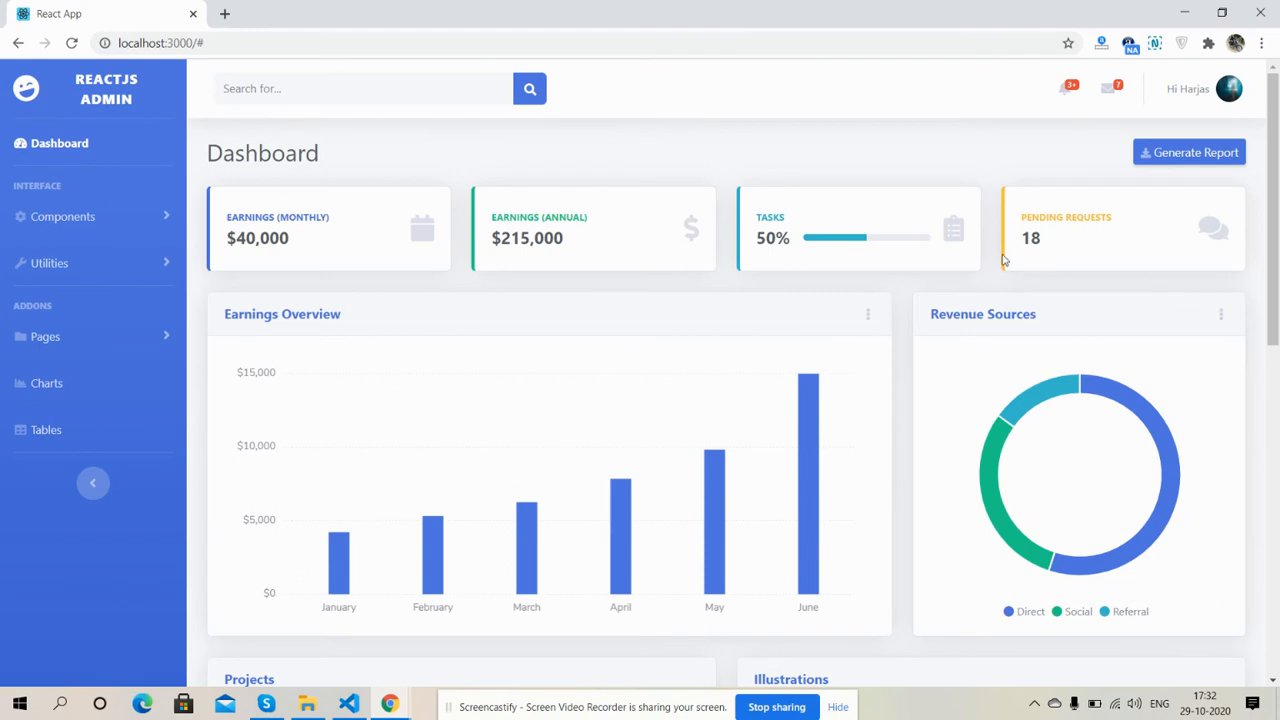
# Step: Inspect the page in a DevTools phone preview docked right, and toggle its sidebar
pyautogui.rightClick(1005, 258)
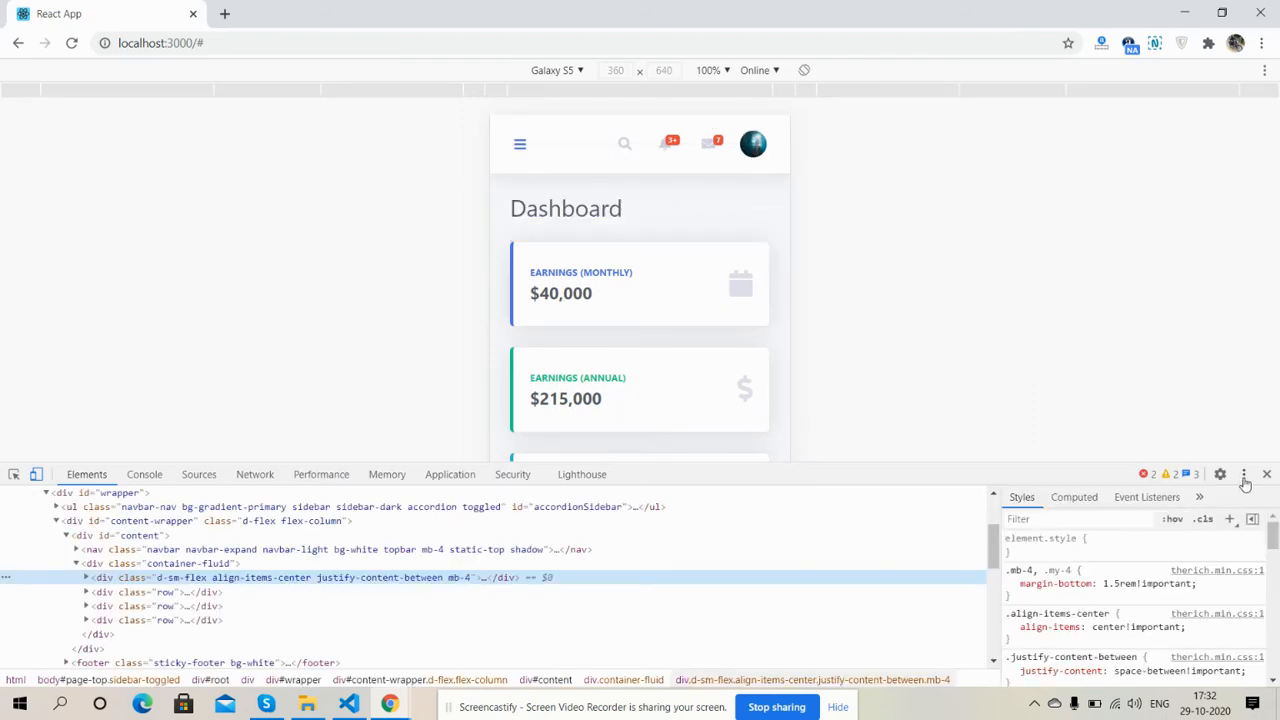
pyautogui.click(1244, 474)
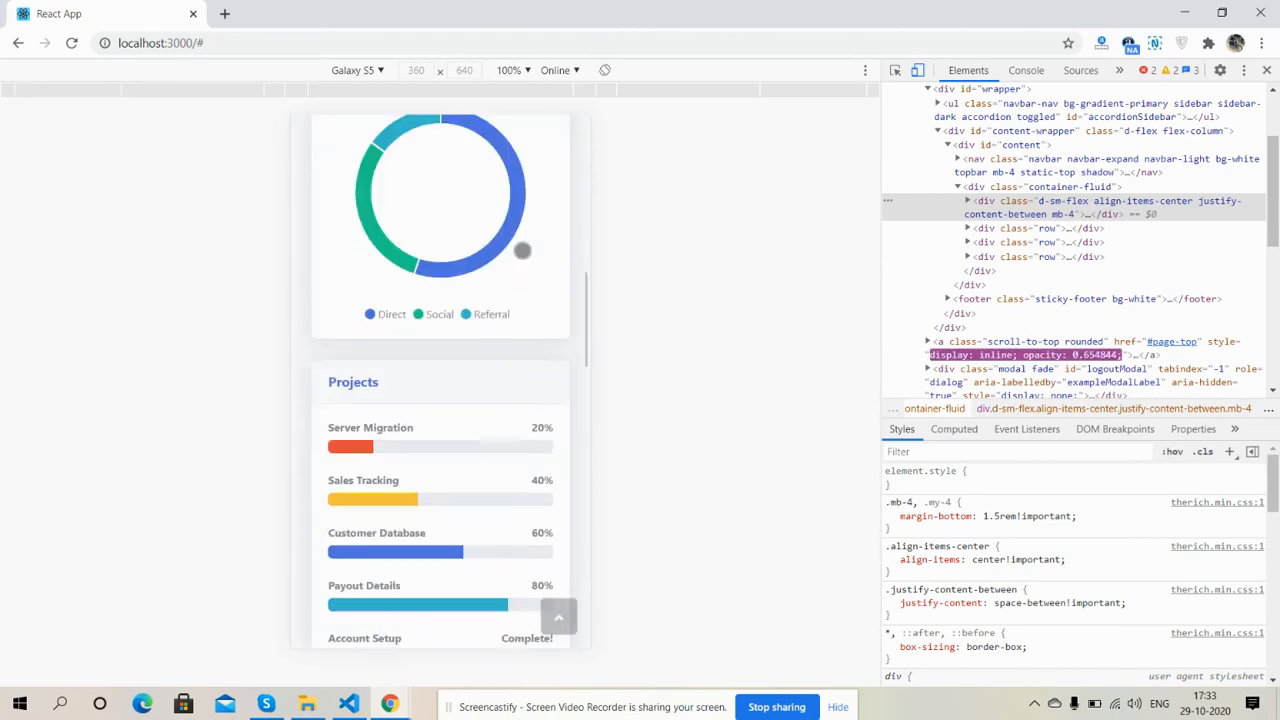
pyautogui.scroll(-3)
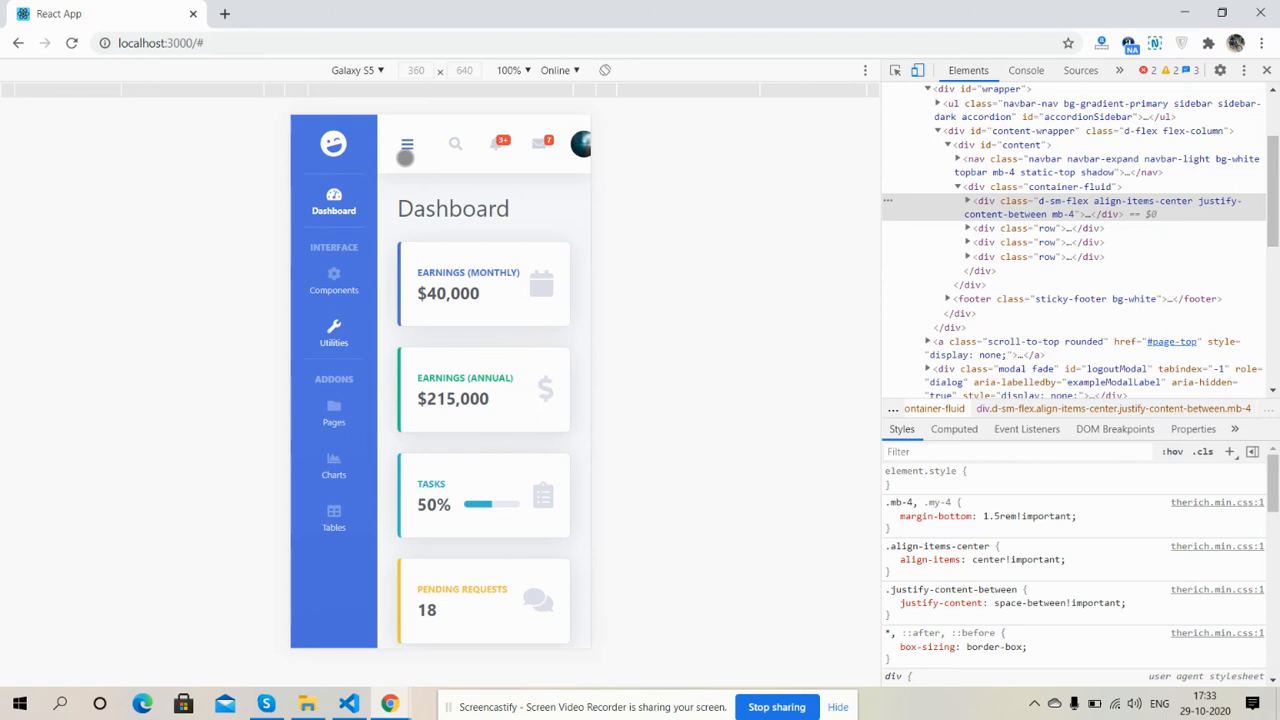
pyautogui.click(405, 143)
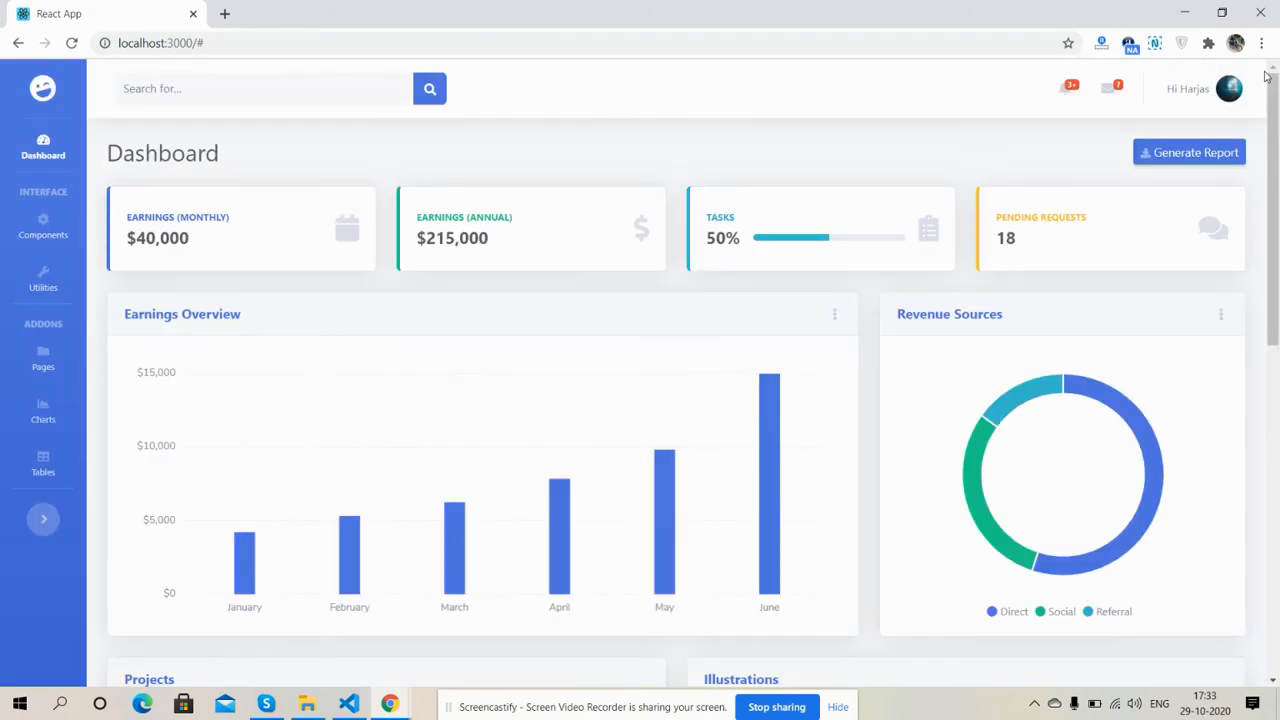
# Step: Expand the sidebar to full width with the toggle arrow at its bottom
pyautogui.click(43, 519)
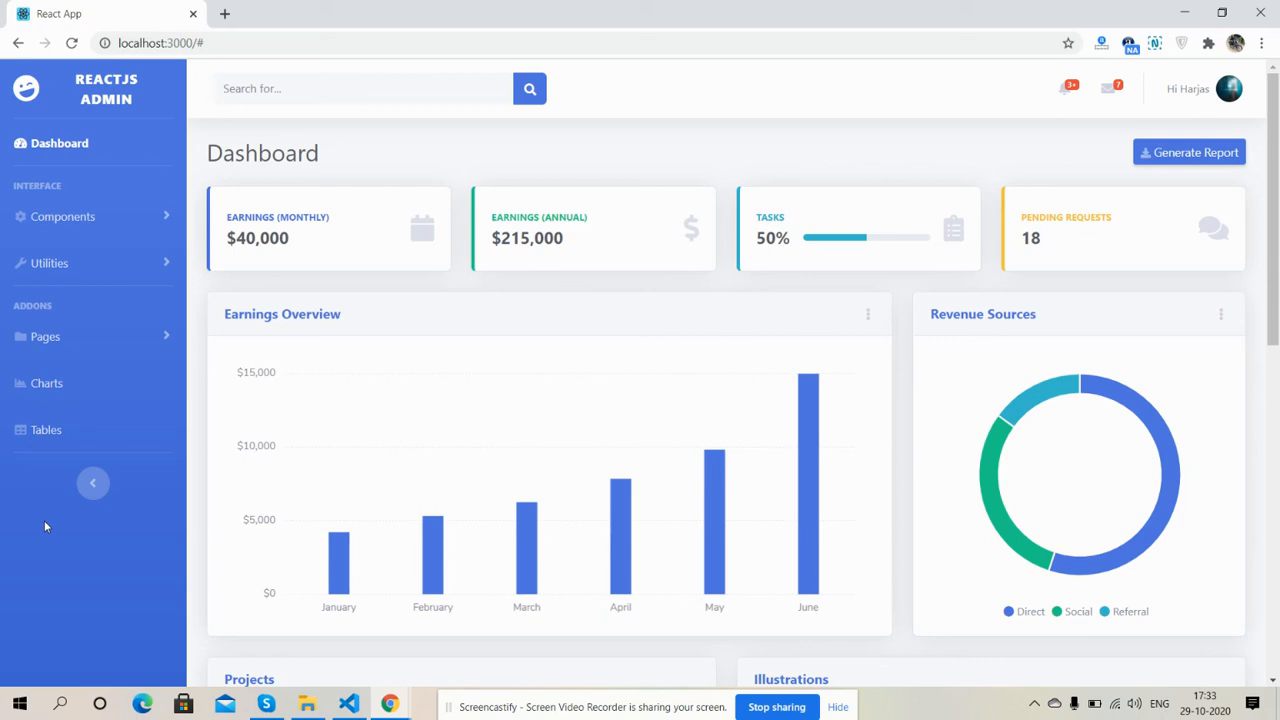
pyautogui.moveTo(677, 681)
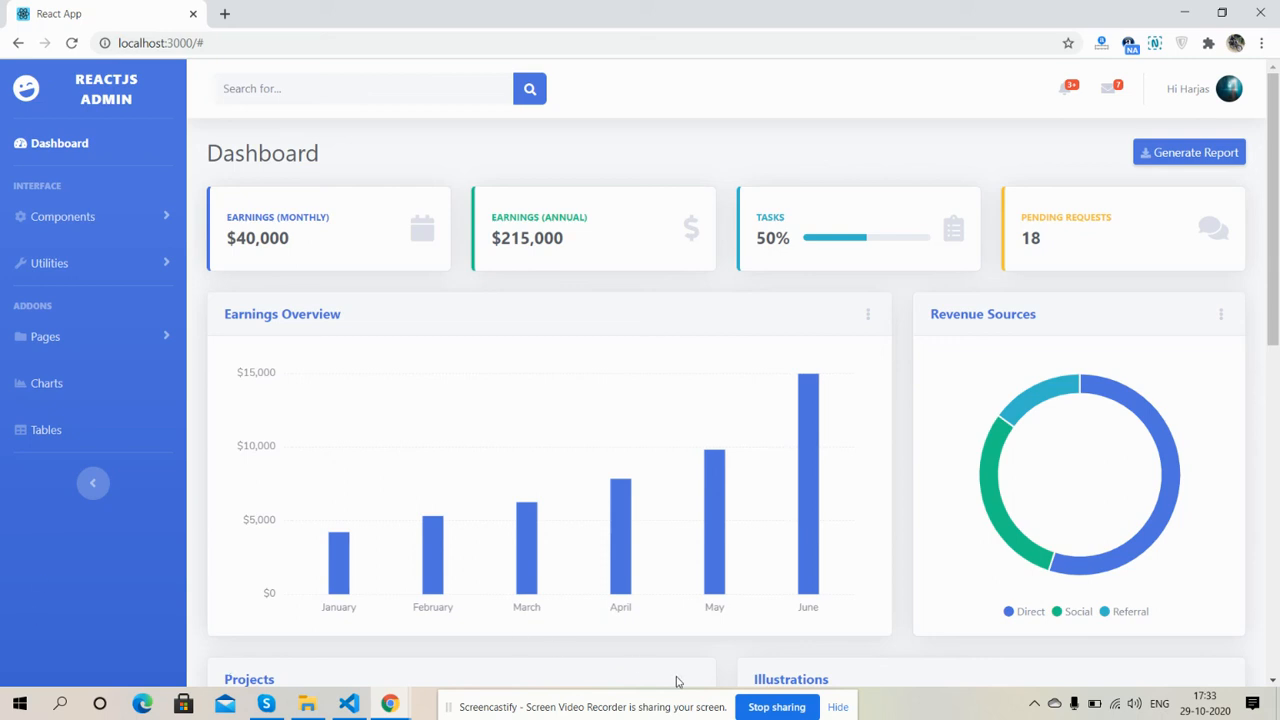